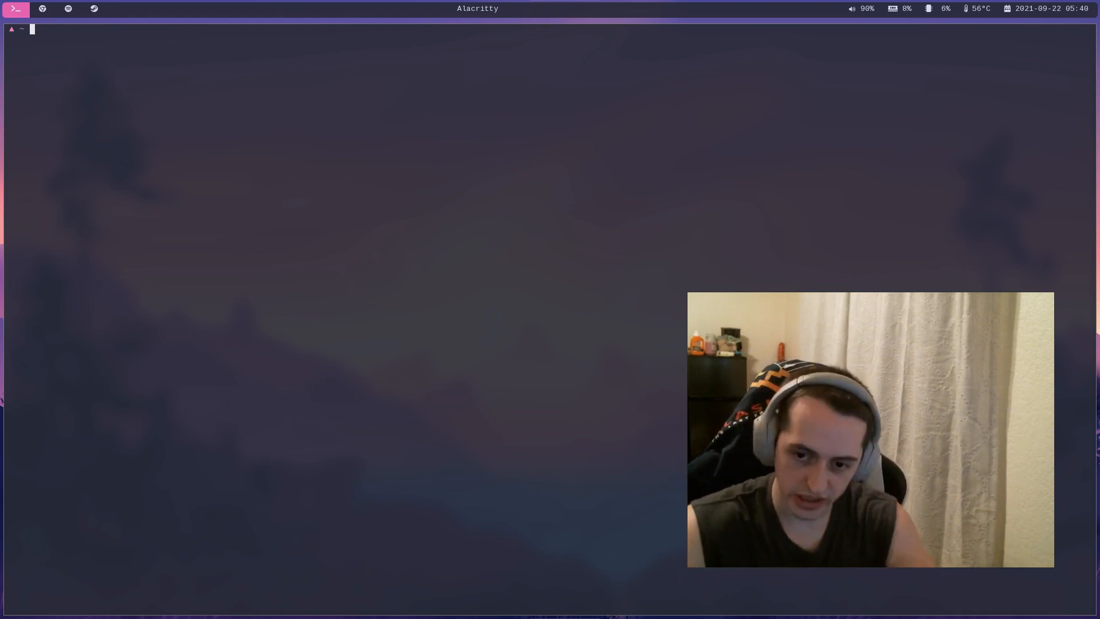
- Open /etc/portage/make.conf in vim to view the Portage settings
{"action": "type", "text": "vim /etc/po"}
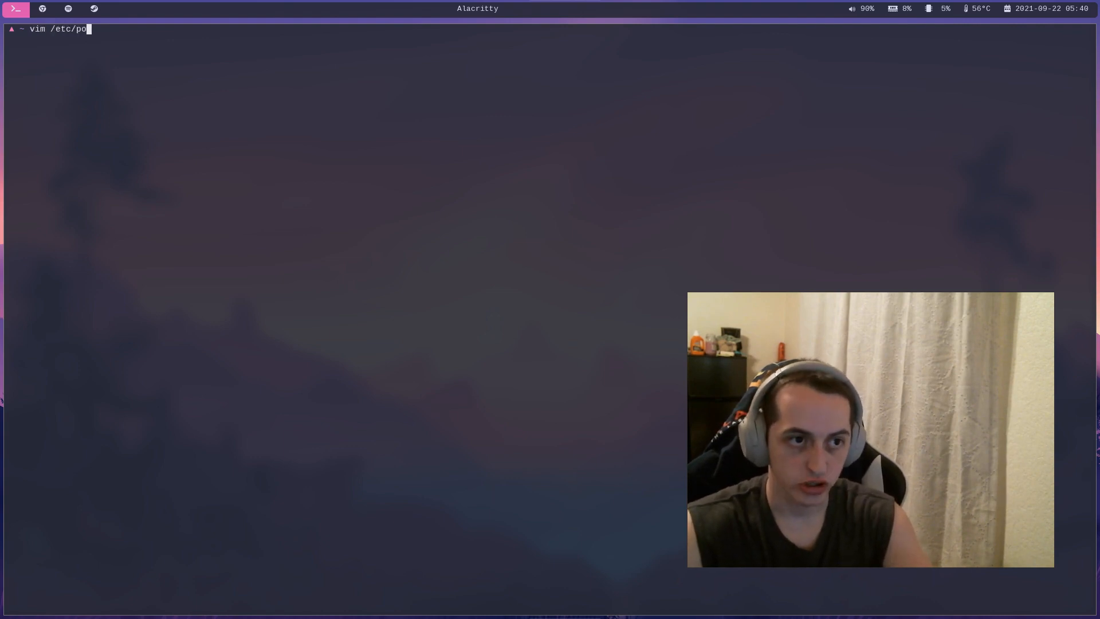
{"action": "type", "text": "rtage/make.c"}
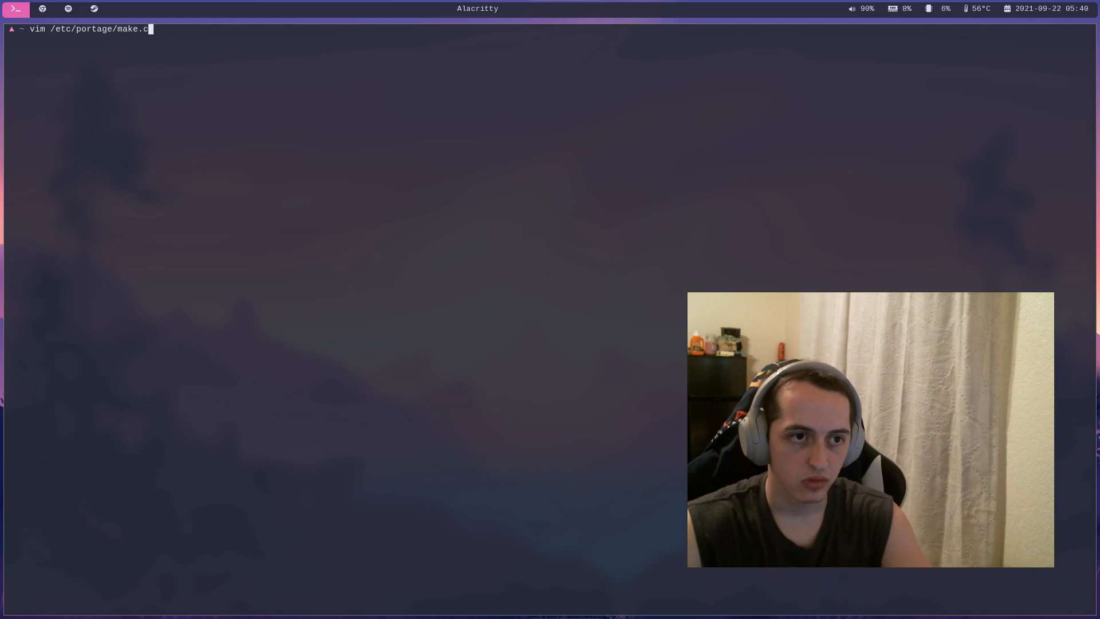
{"action": "key", "text": "Return"}
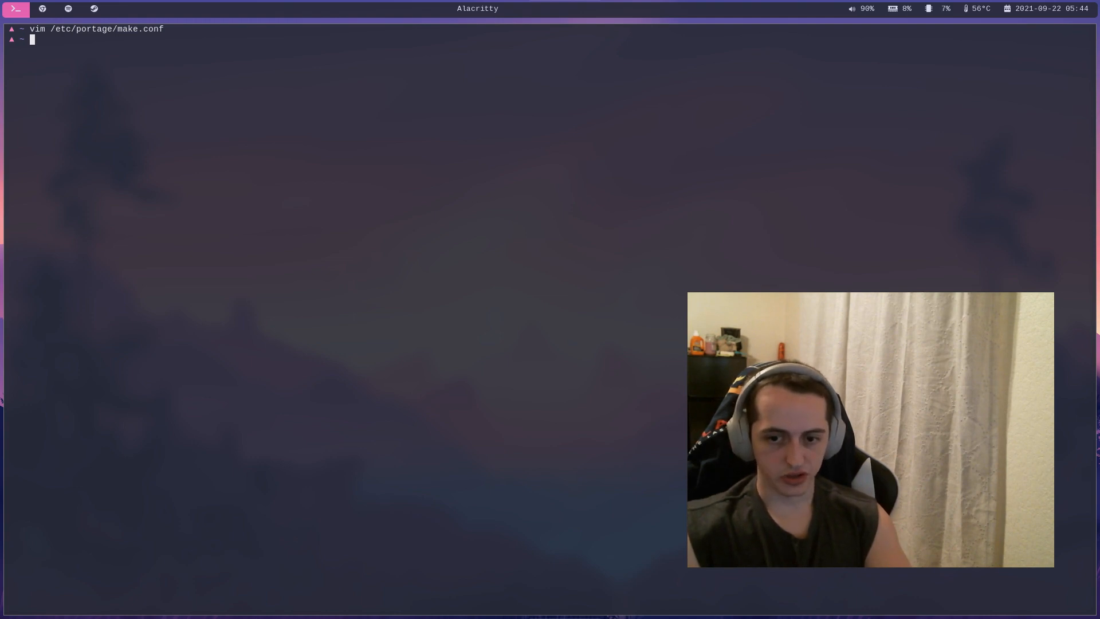
- Log into bonsai.local over SSH, entering the password when prompted
{"action": "type", "text": "ssh"}
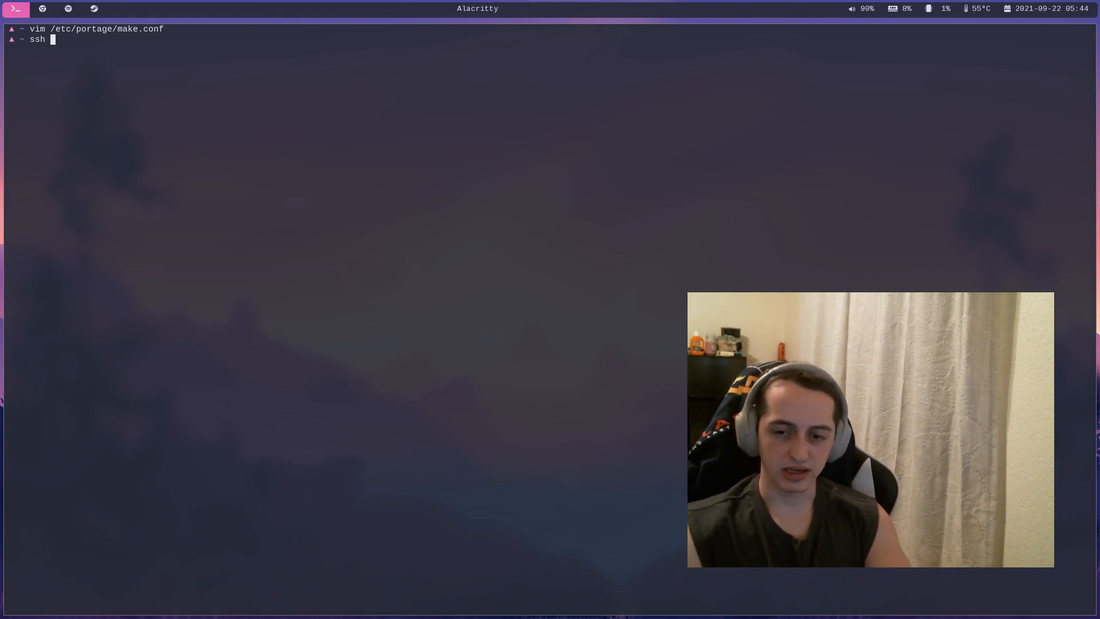
{"action": "type", "text": "bonsai"}
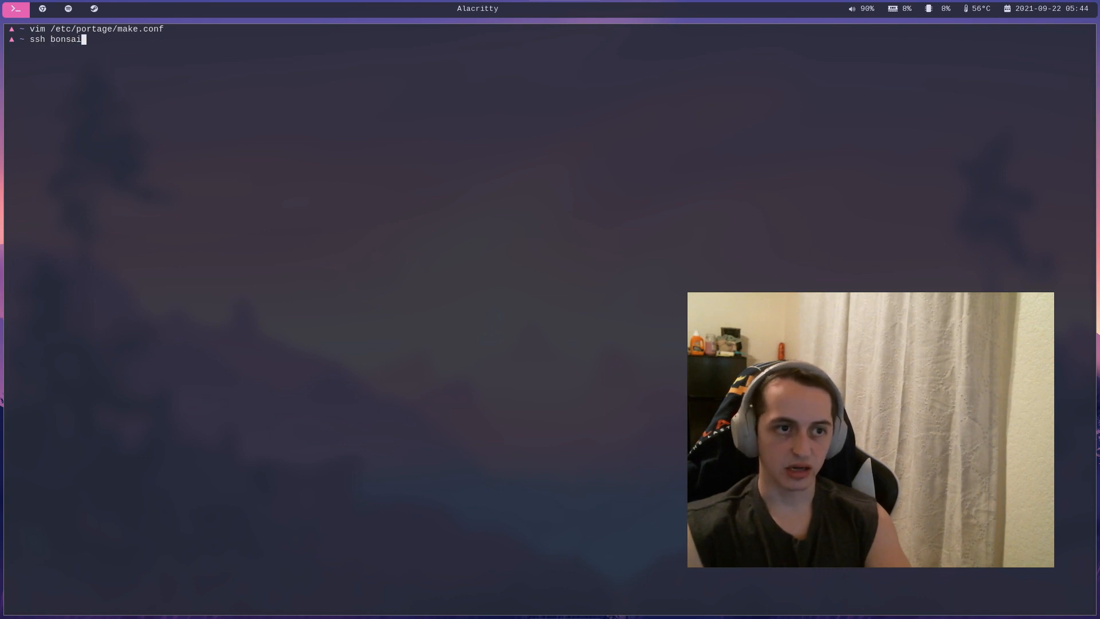
{"action": "type", "text": ".local"}
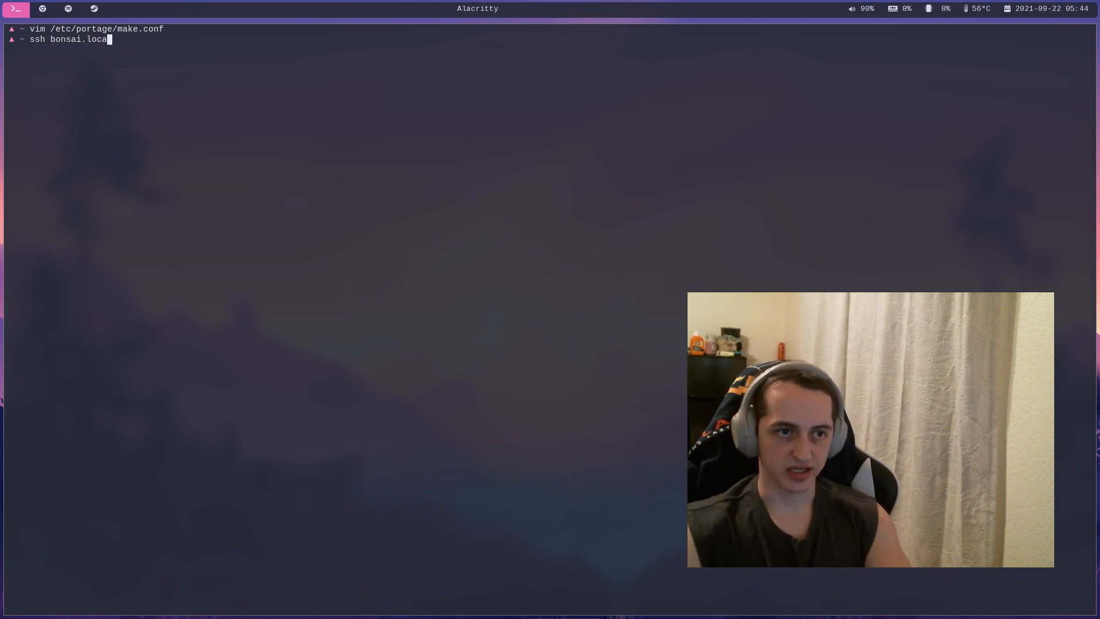
{"action": "key", "text": "Return"}
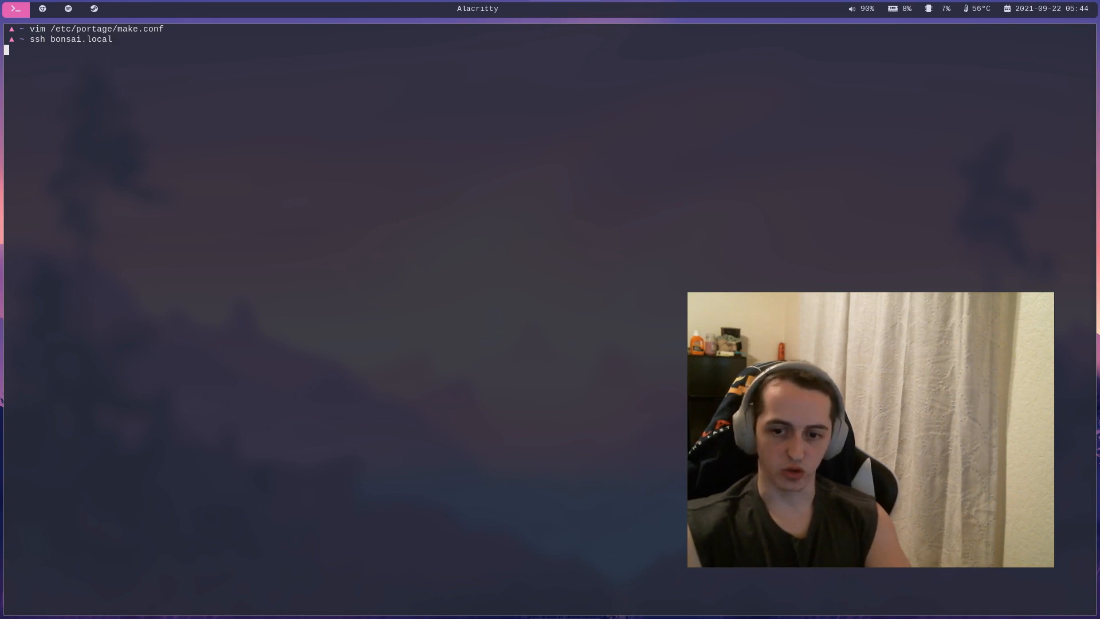
{"action": "key", "text": "Return"}
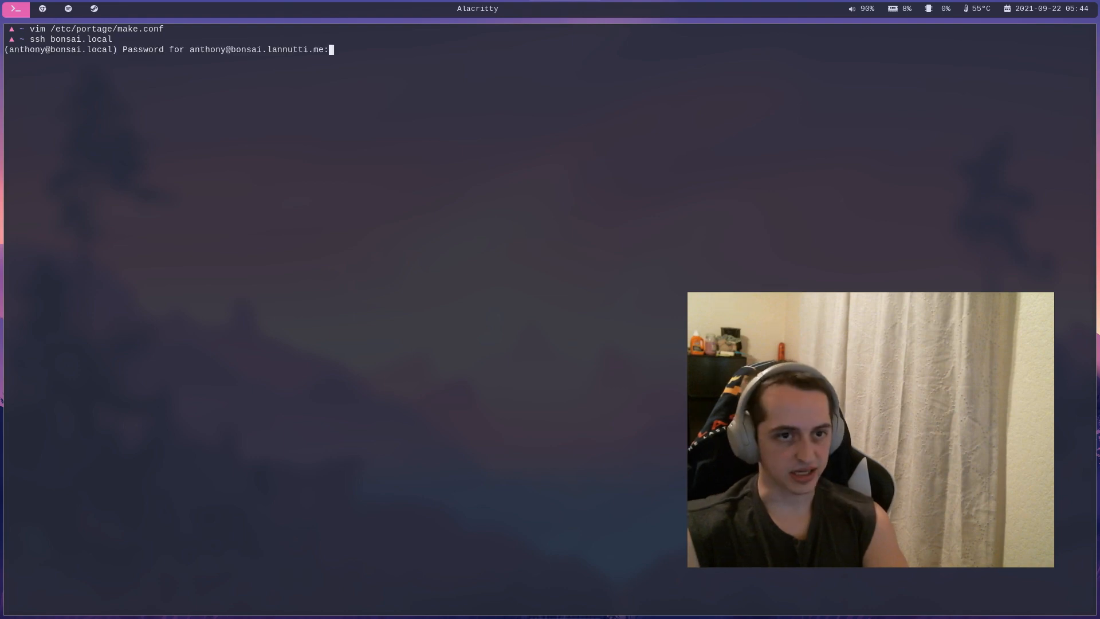
{"action": "key", "text": "Return"}
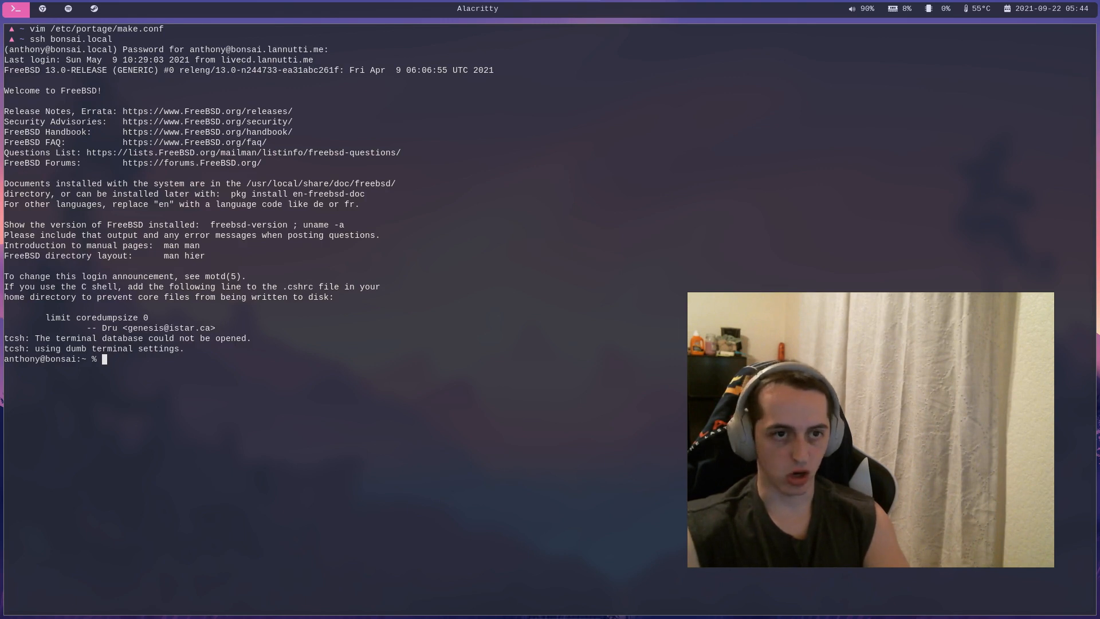
- Print /etc/os-release showing FreeBSD 13.0-RELEASE, then exit the remote session
{"action": "type", "text": "cat"}
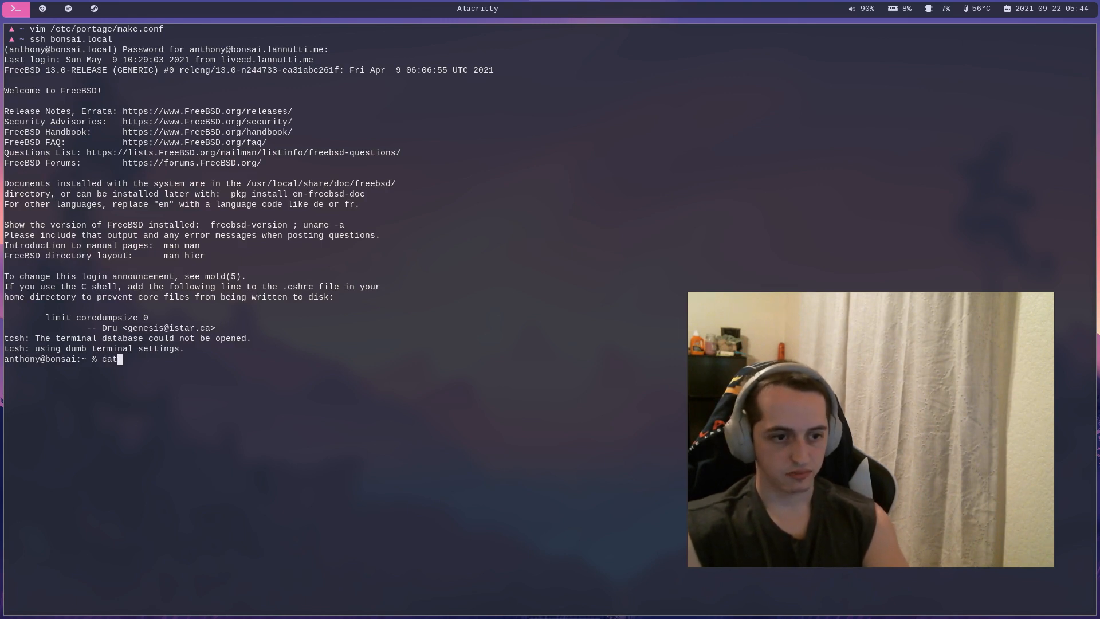
{"action": "type", "text": "/et"}
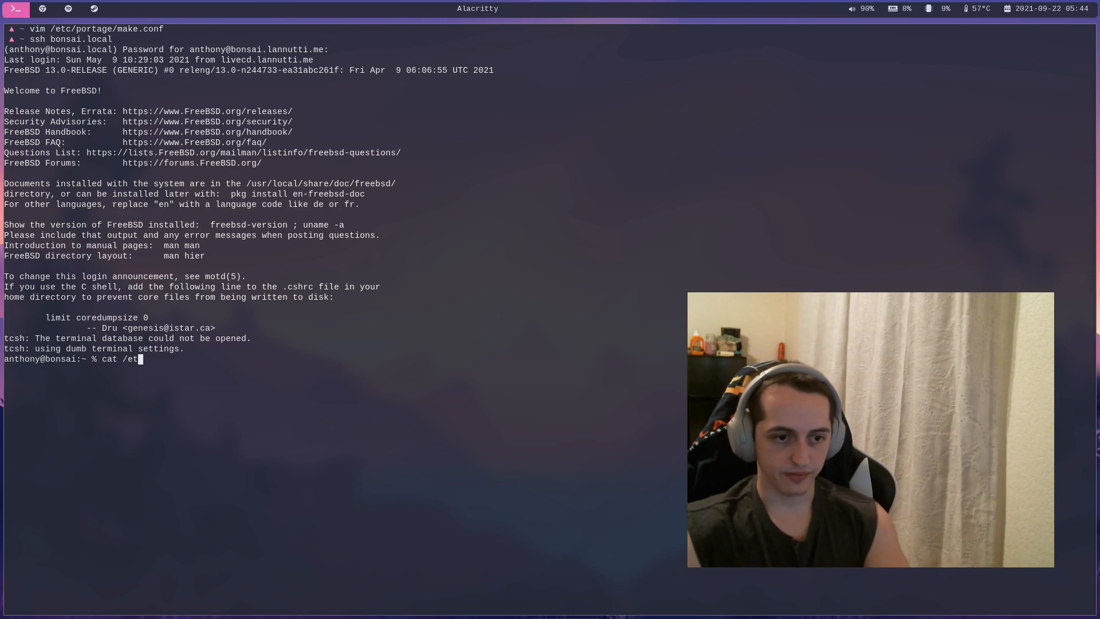
{"action": "key", "text": "Return"}
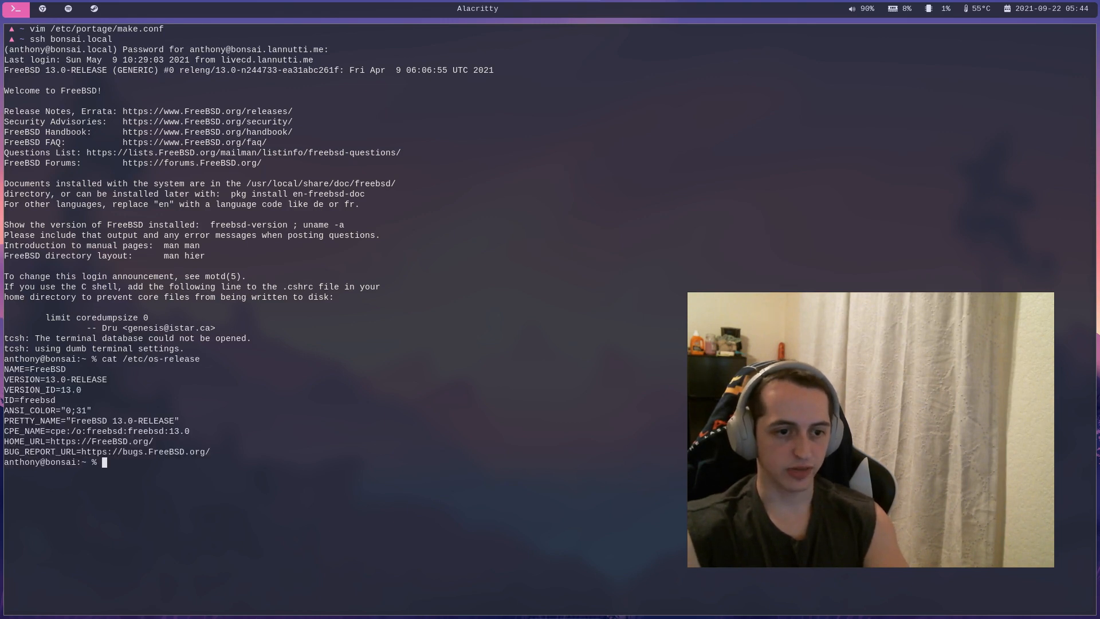
{"action": "type", "text": "exi"}
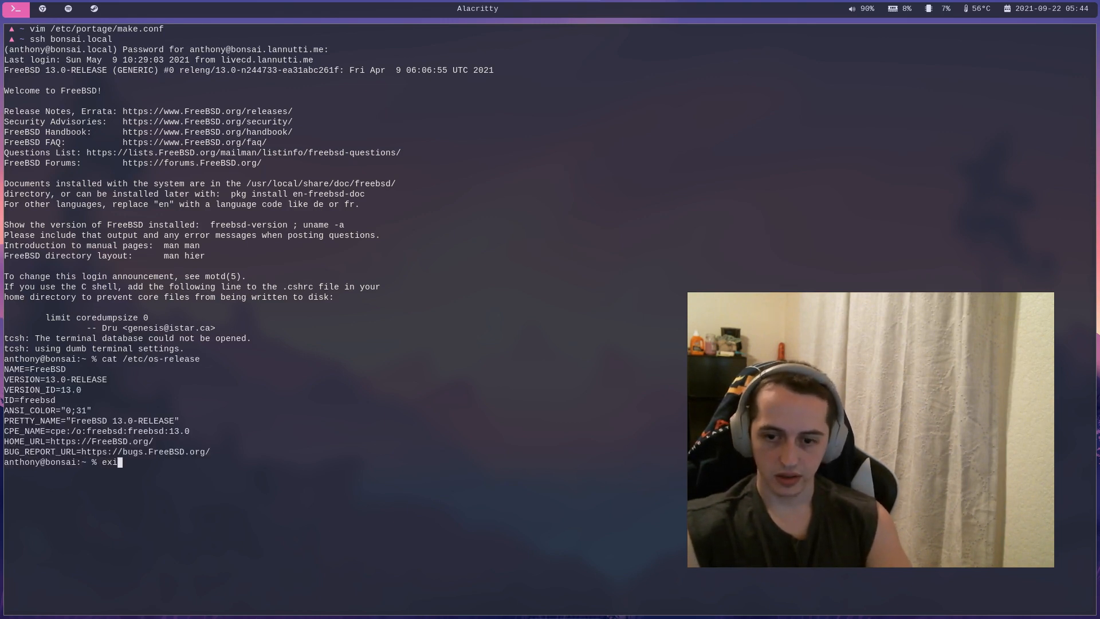
{"action": "key", "text": "Return"}
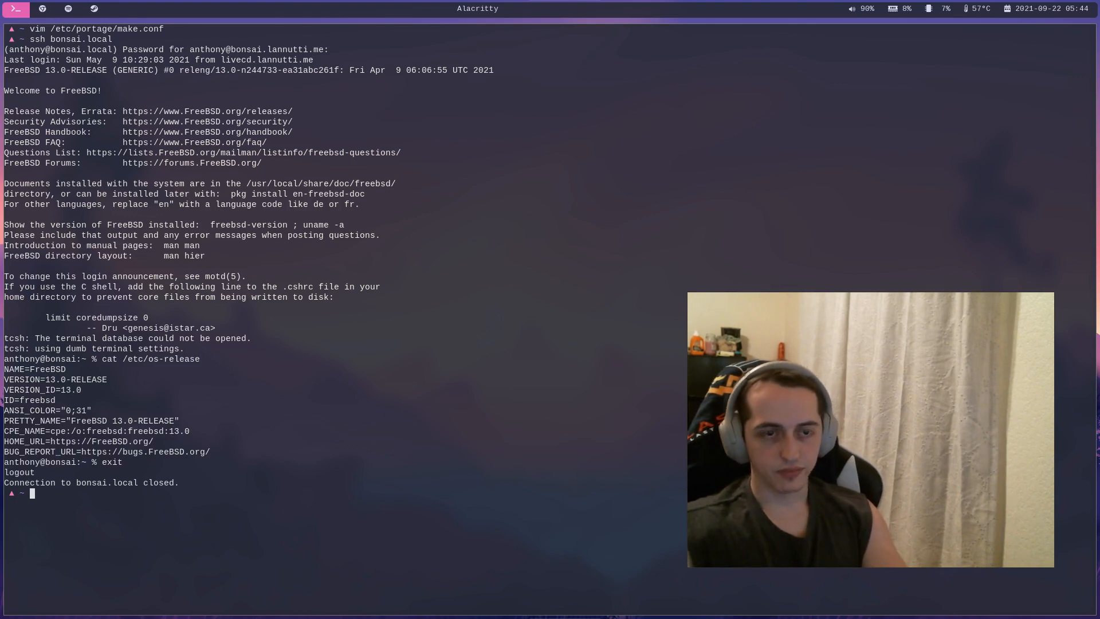